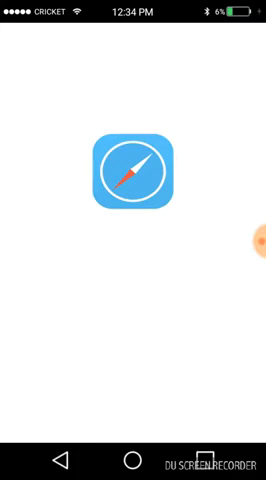
- Launch Safari to reach the mkey.salthax.org generator site
click(132, 174)
text(https://mkey.salthax.org)
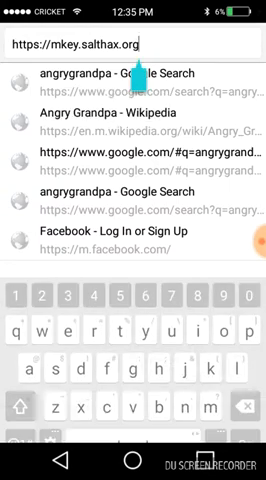
- Load the generator page and begin the inquiry number with '1'
key(Enter)
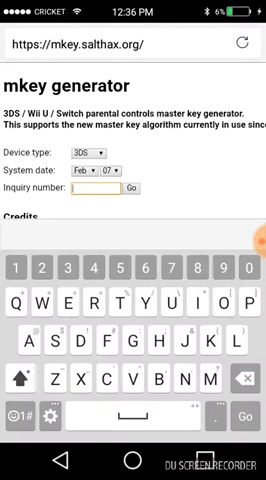
text(13406)
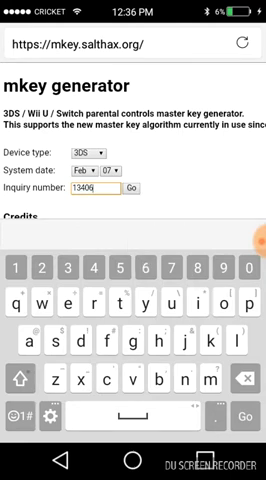
- Continue the console's inquiry number with the digits '3' and '567'
text(3)
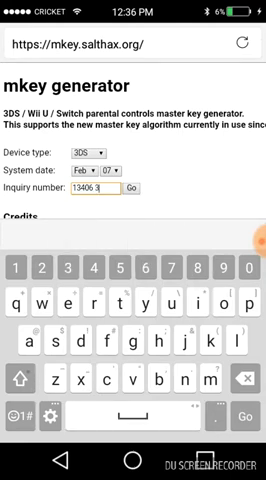
text(567)
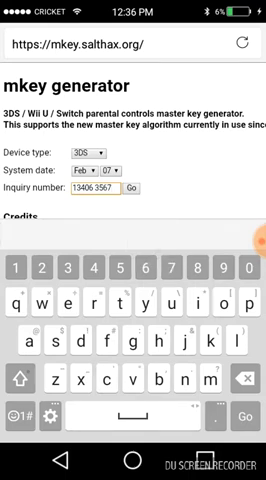